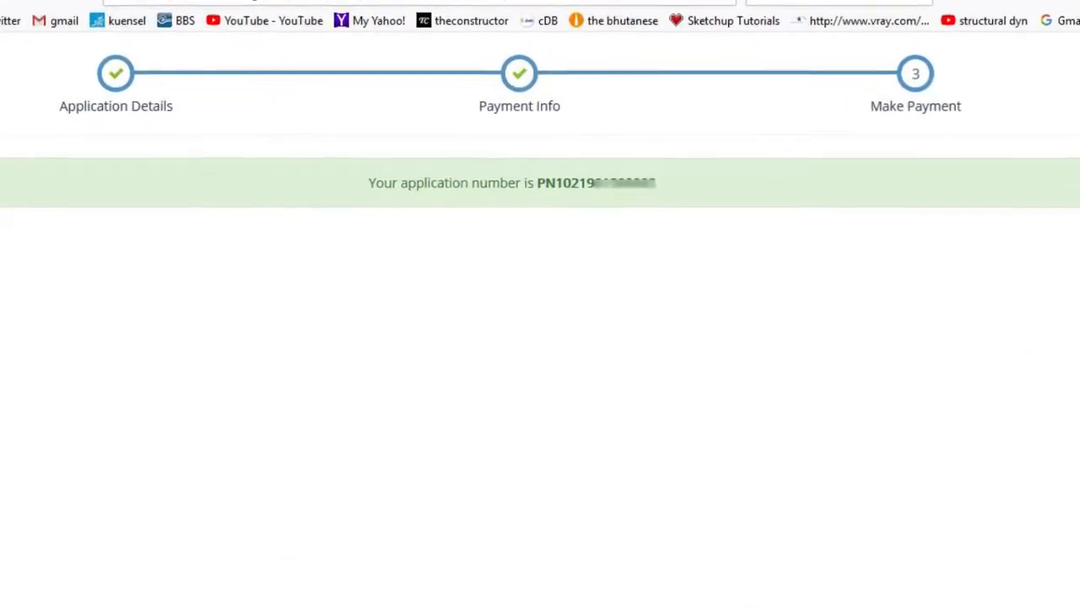
- Leave the eRaLIS application-number confirmation and go to the G2C make-payment page
scroll("up", 3)
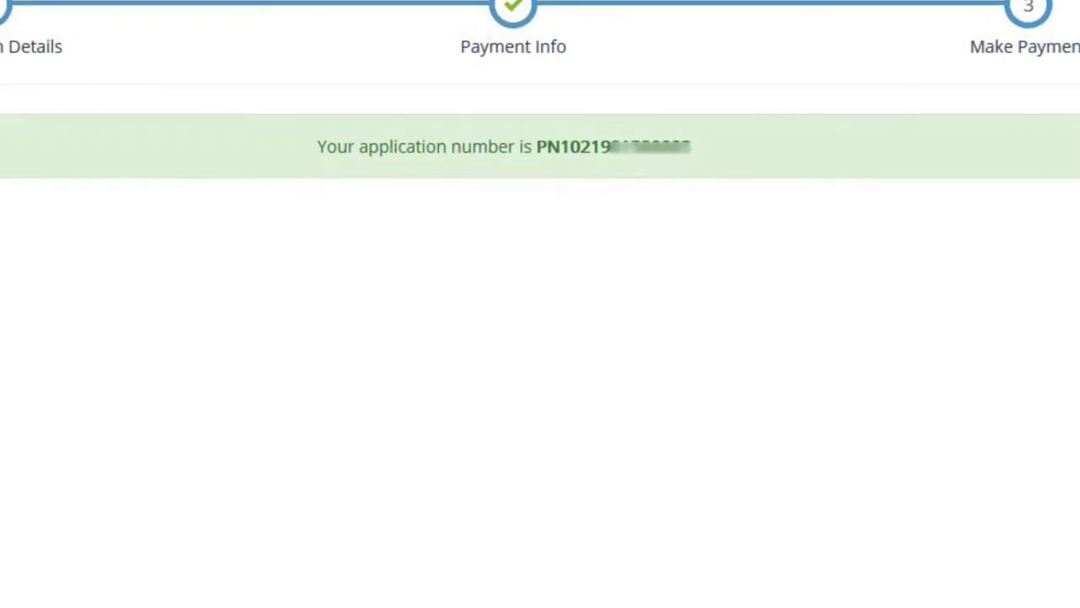
left_click(373, 13)
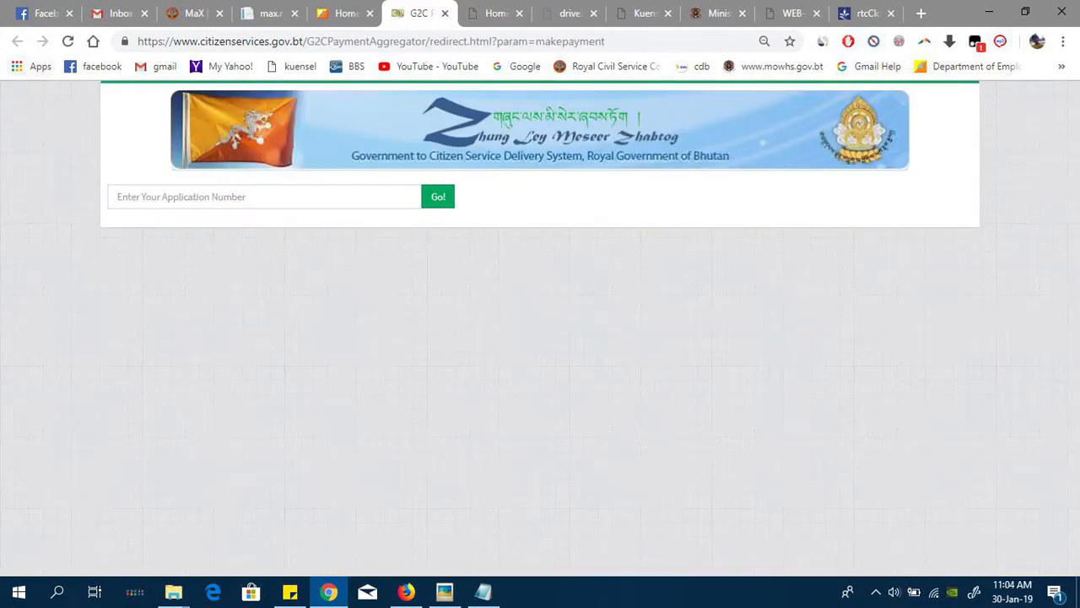
- Select the application number field to look up the RSTA Learner Renewal order
left_click(439, 196)
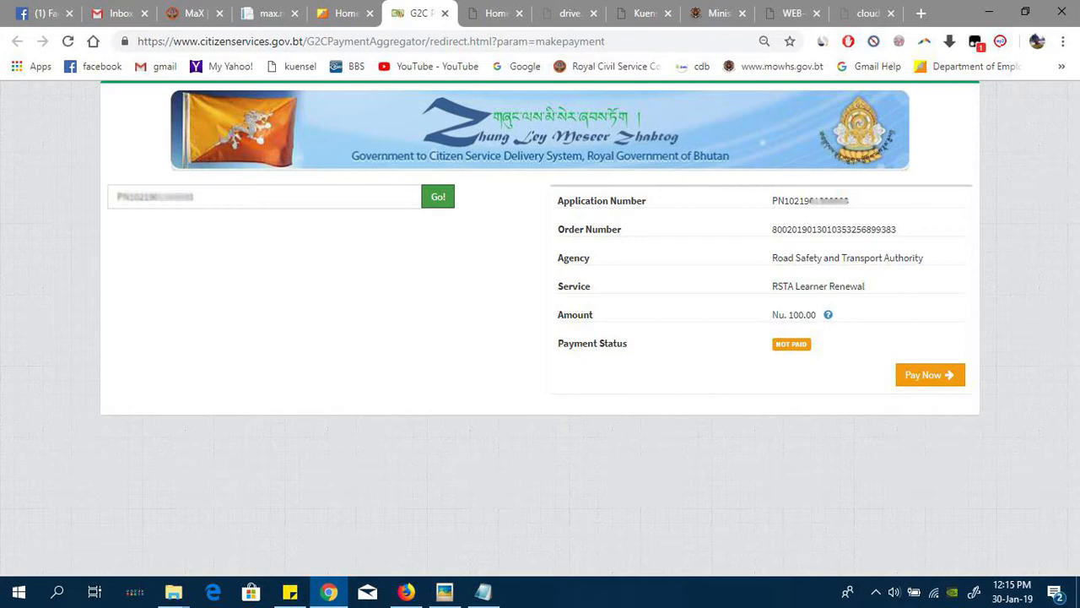
left_click(928, 374)
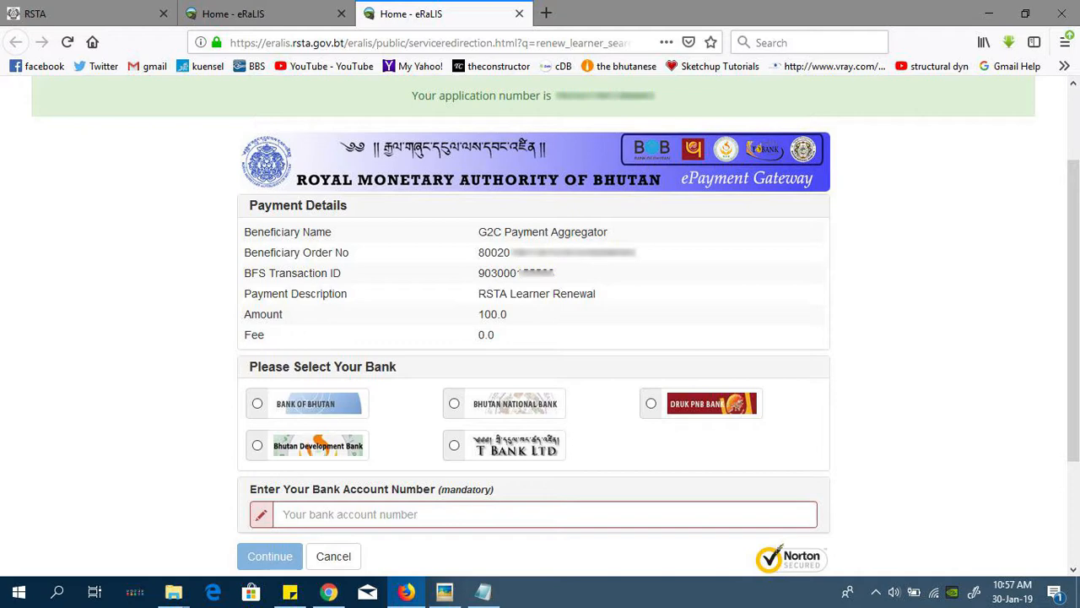
- Navigate from the RMA gateway to the G2C eServices home listing G2C Online Payment
left_click(270, 555)
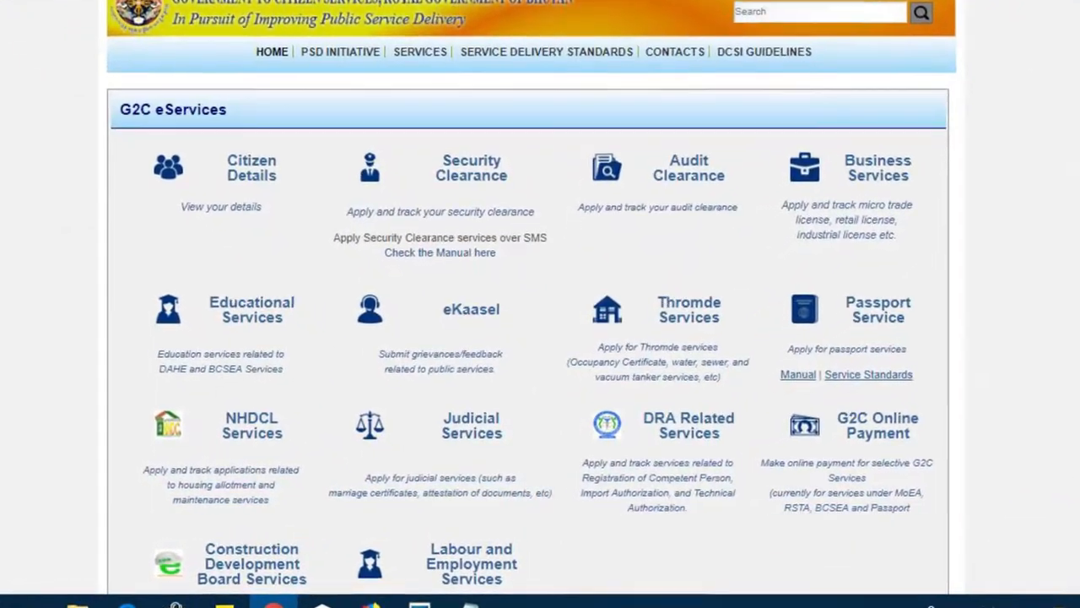
scroll("up", 3)
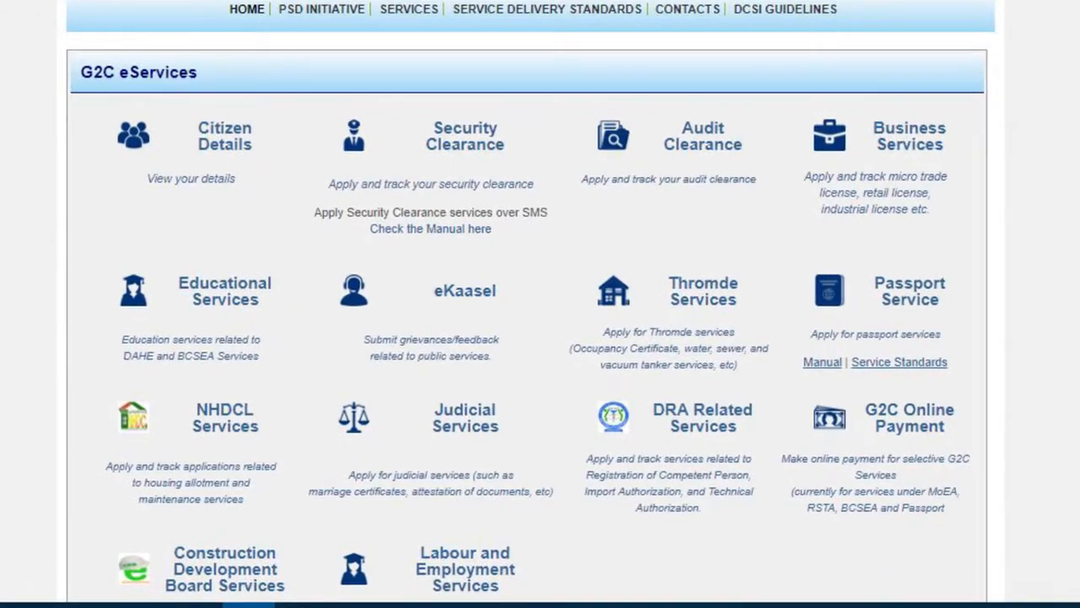